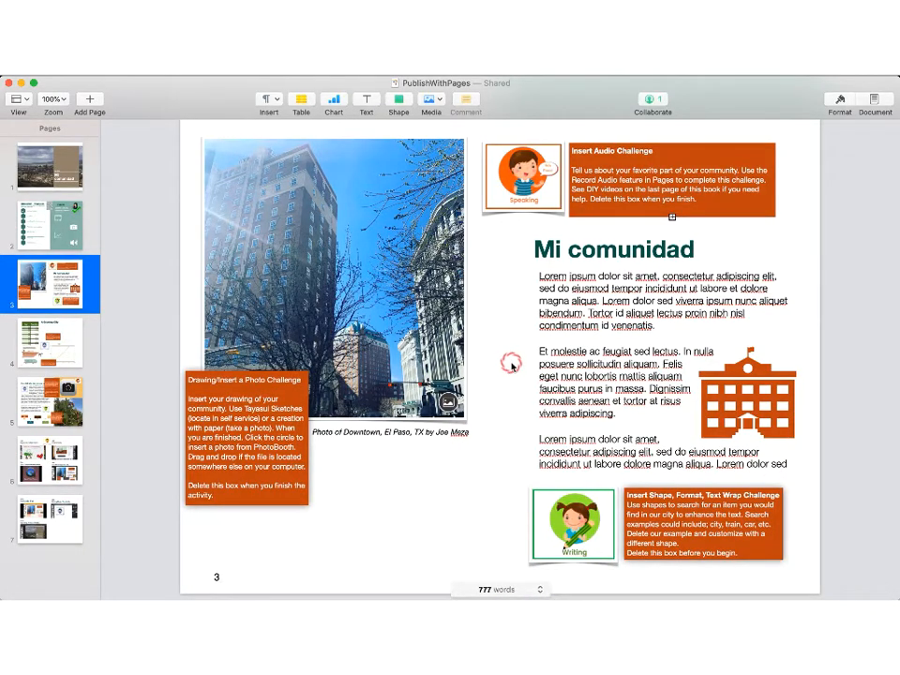
mouse_move(766, 371)
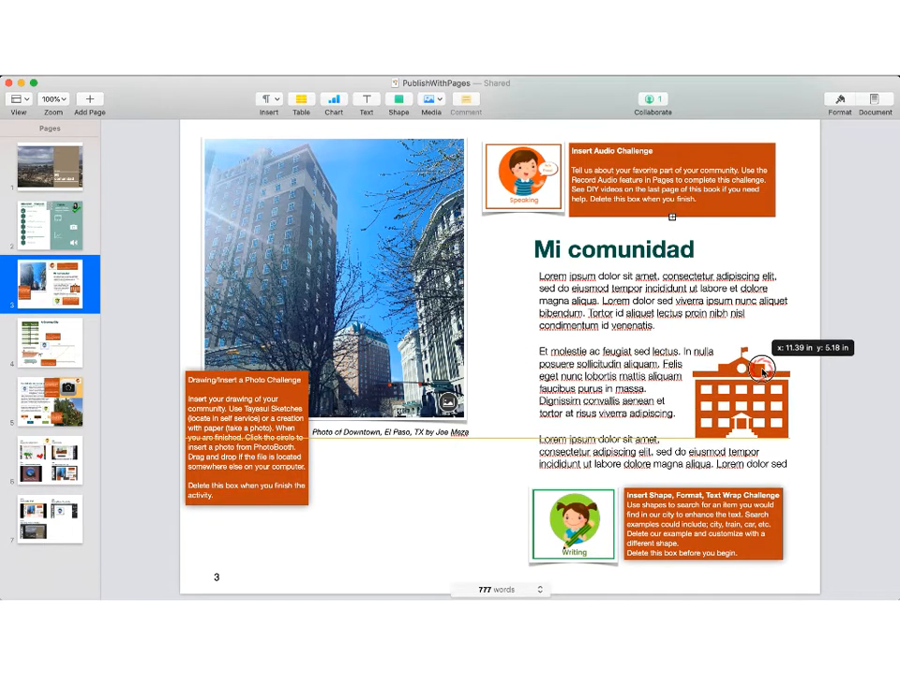
- Remove the old orange building shape so the paragraphs run full width
click(741, 393)
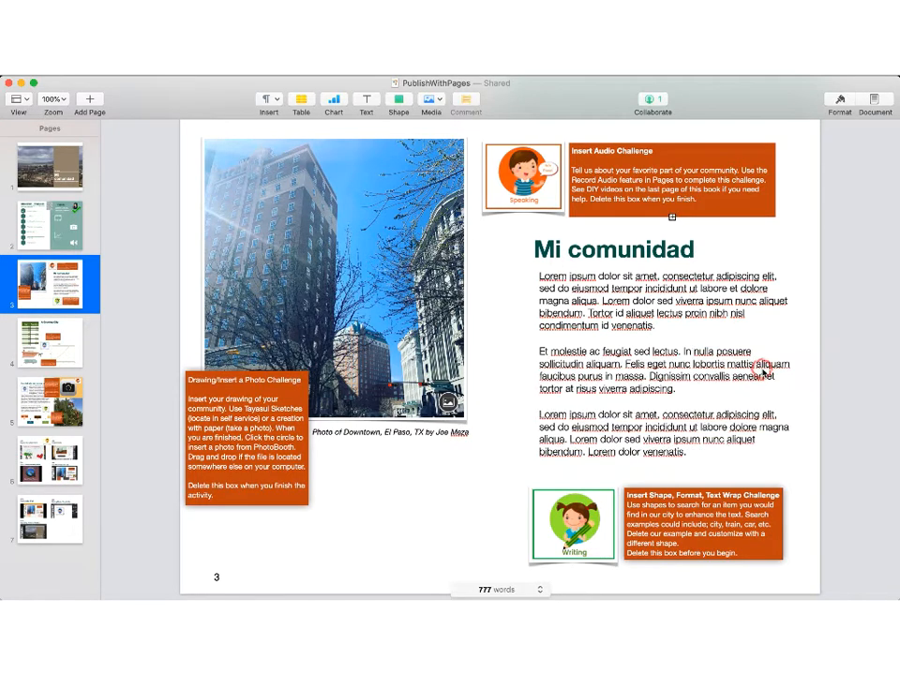
mouse_move(504, 243)
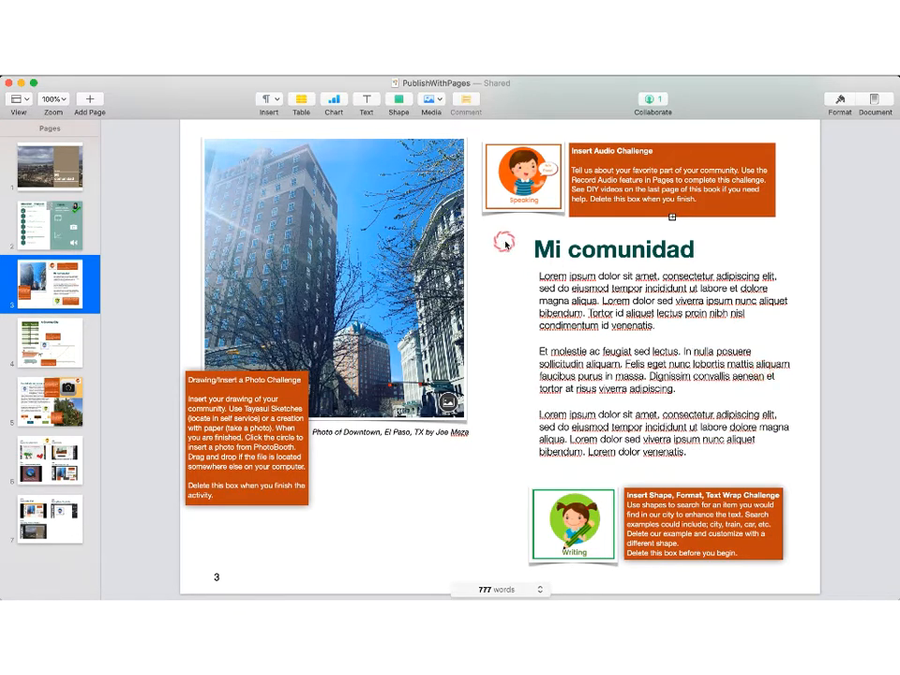
- Insert the Apartment Building shape from the shape library by searching 'building'
click(398, 98)
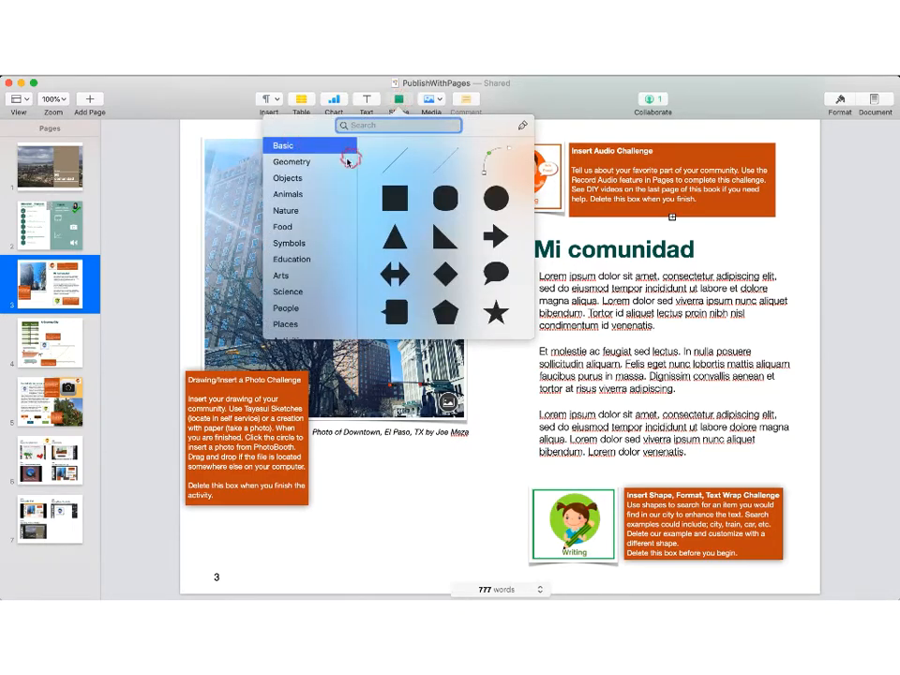
mouse_move(333, 165)
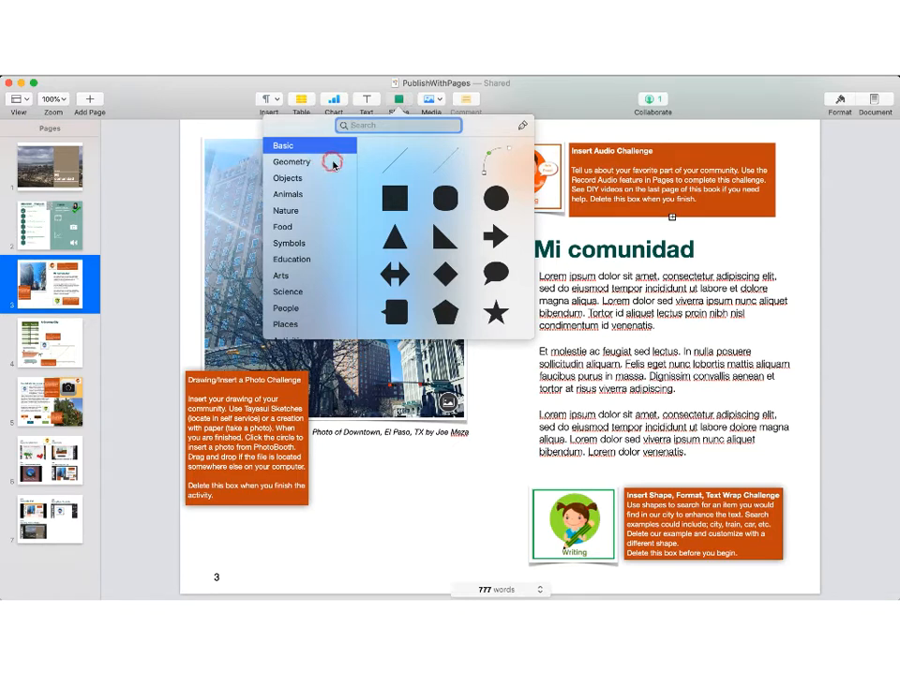
text(b)
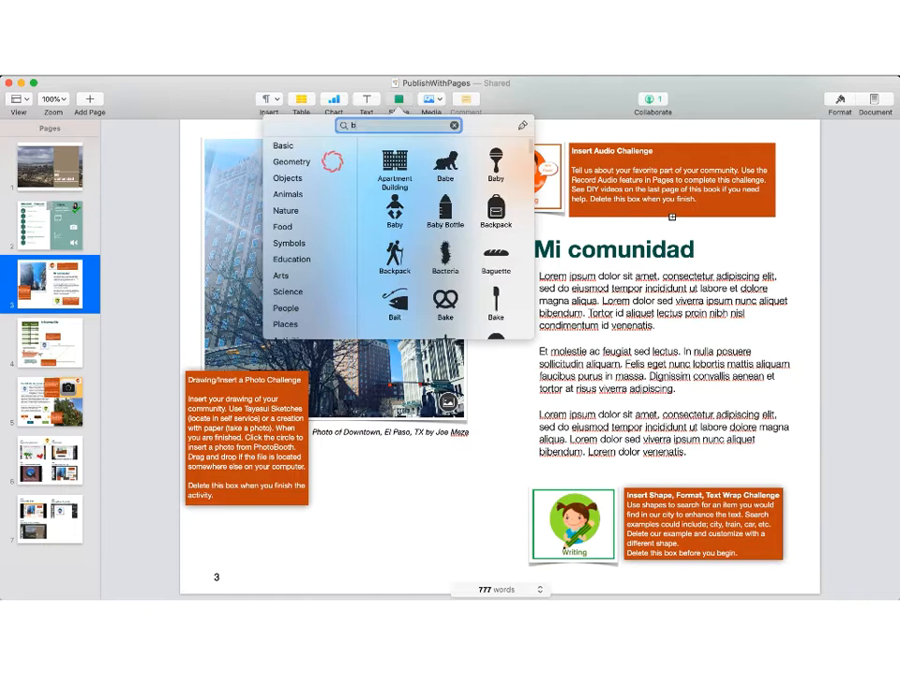
text(uildin)
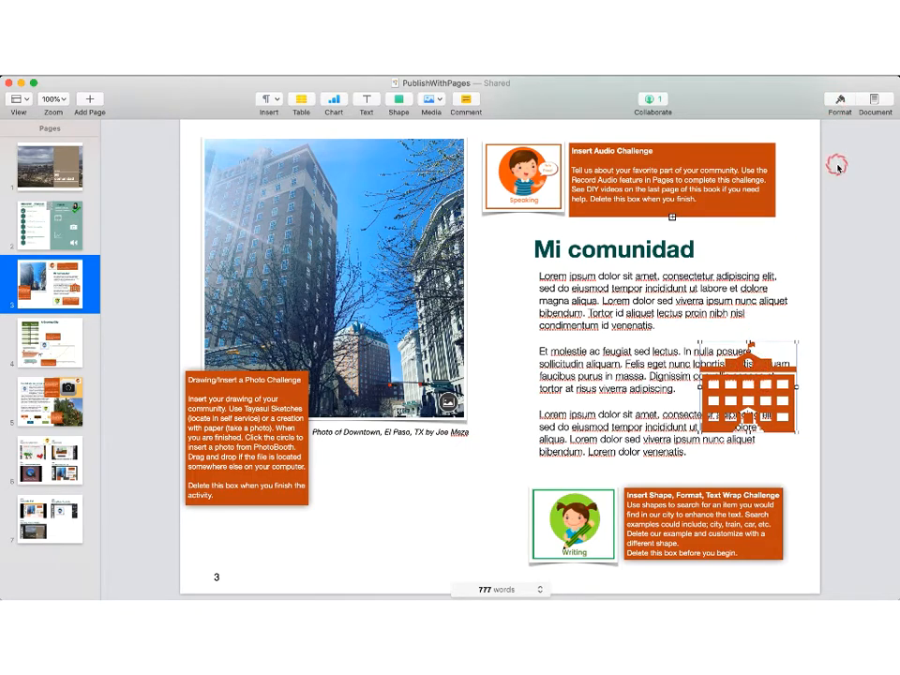
- Show the Format sidebar's Arrange options and the Text Wrap menu for the building shape
click(840, 101)
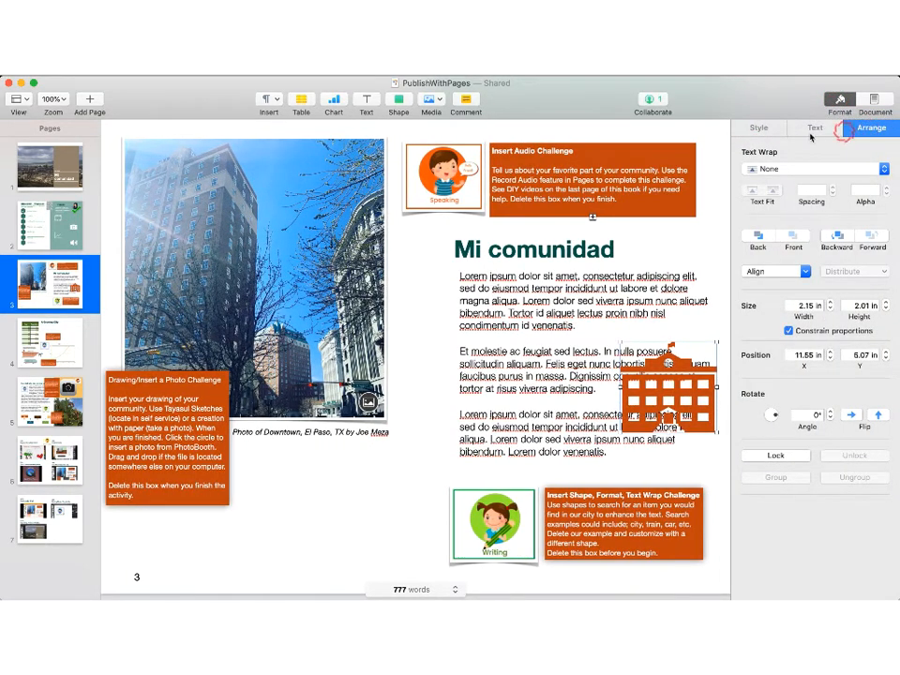
click(757, 128)
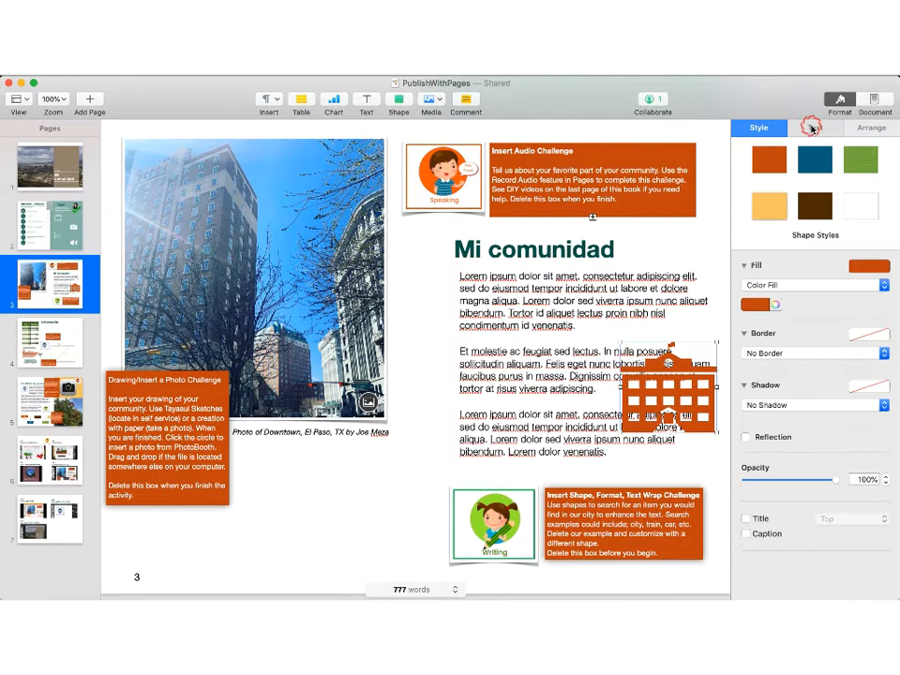
click(870, 128)
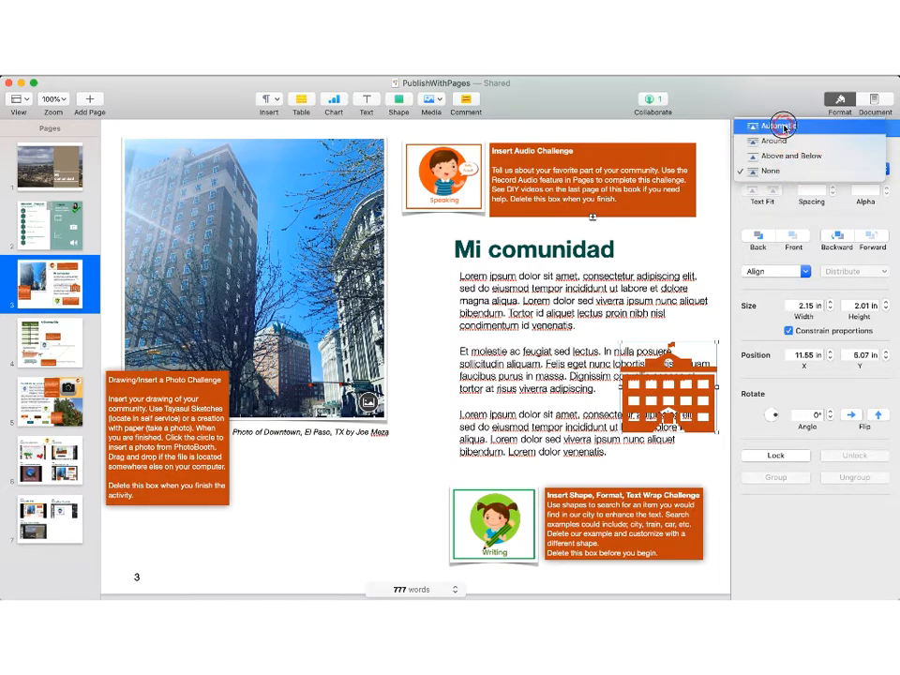
- Try Above and Below wrap, then settle the building shape's text wrap on Around
click(781, 125)
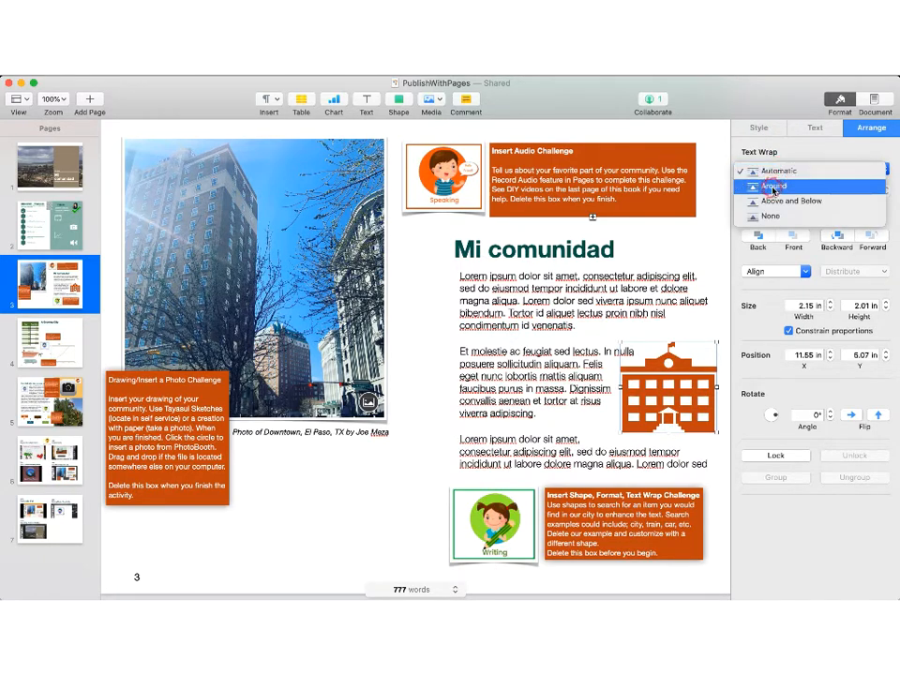
click(774, 185)
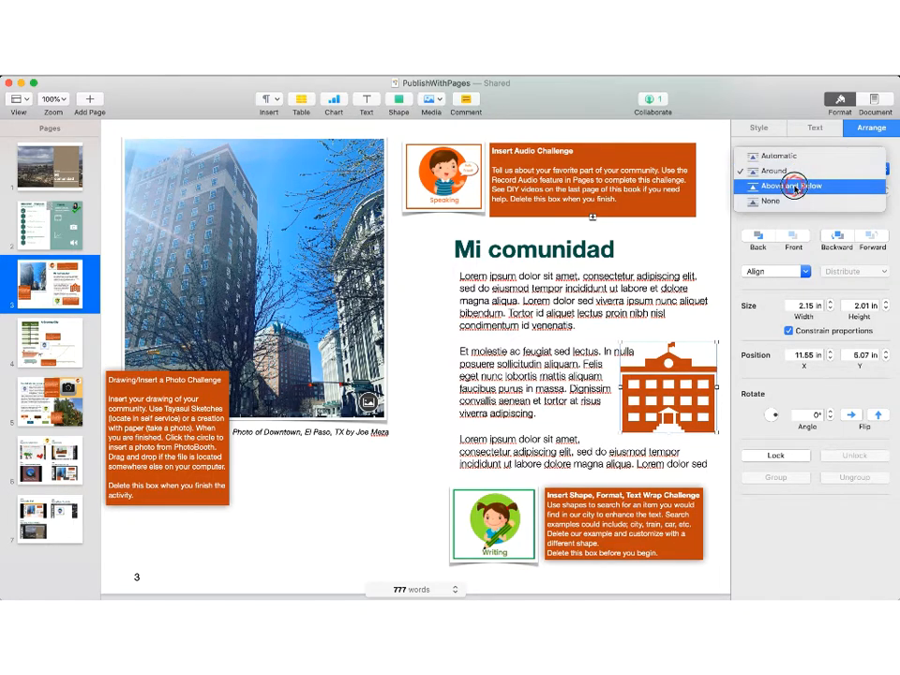
click(791, 171)
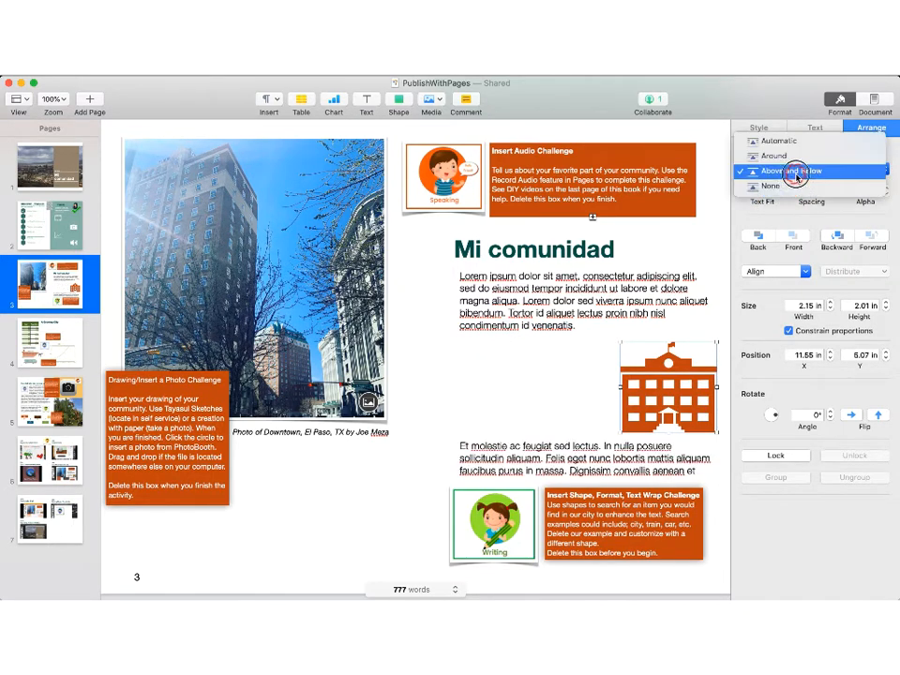
click(768, 185)
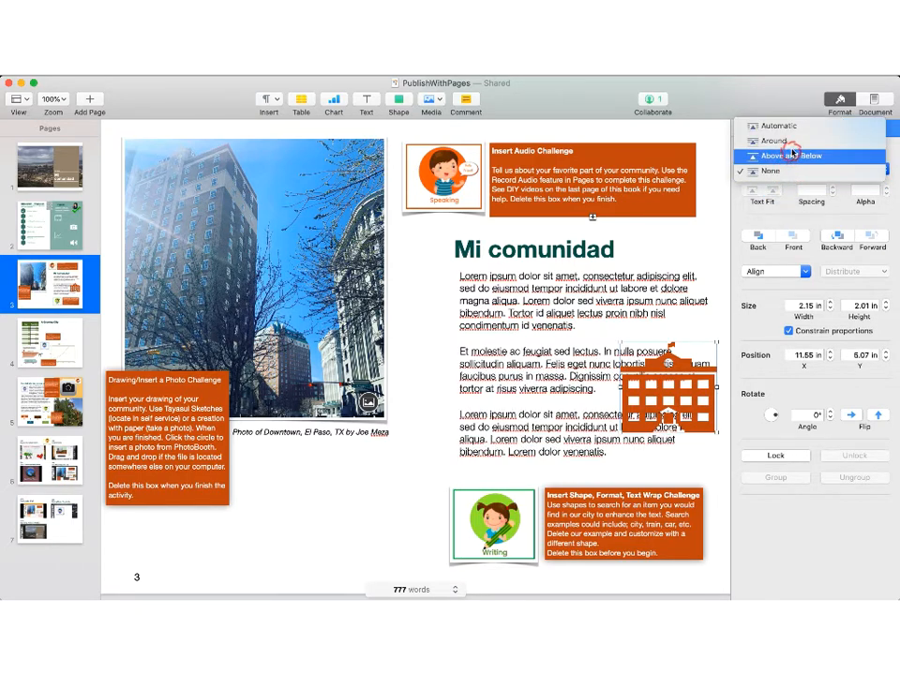
click(770, 156)
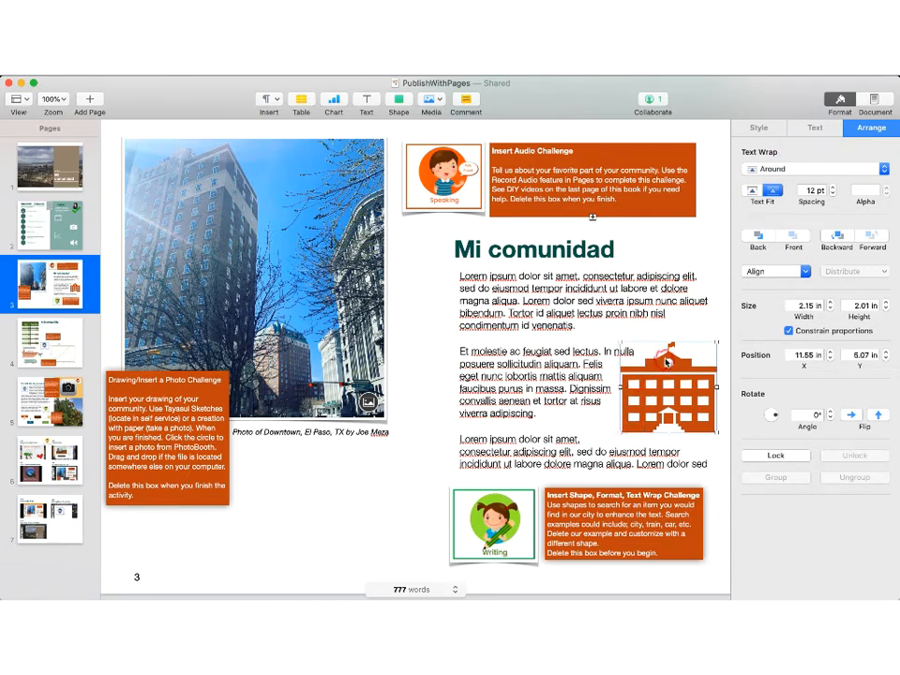
- Move the building shape lower beside the paragraphs so text flows around it
drag(666, 375, 656, 403)
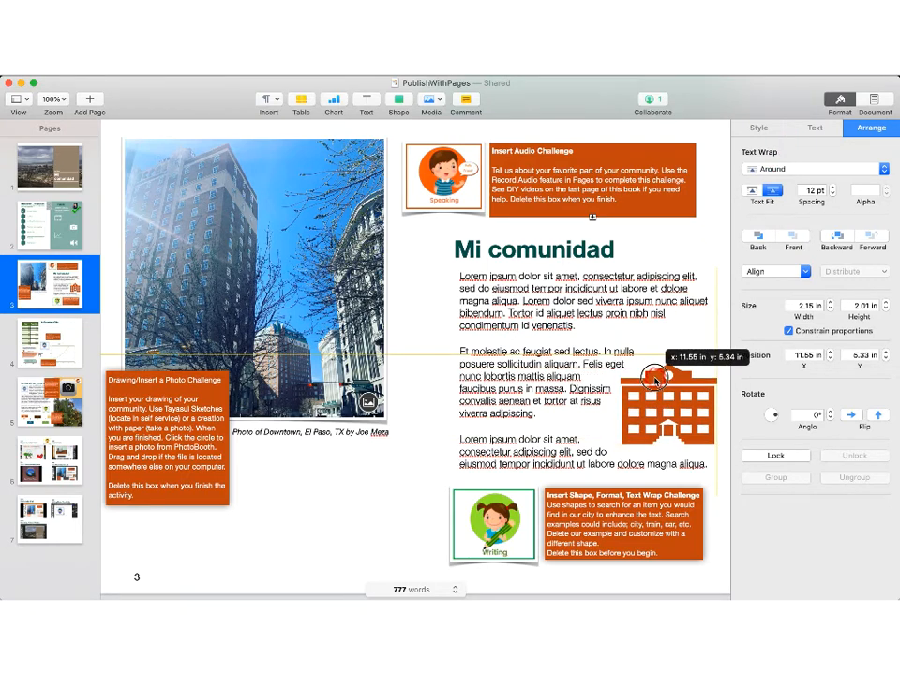
drag(667, 384, 668, 422)
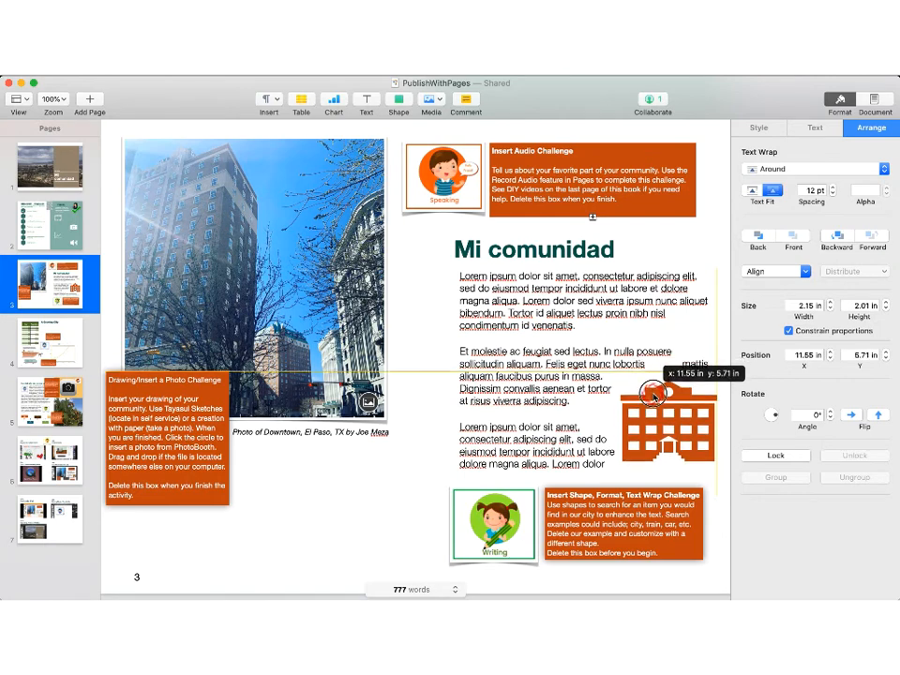